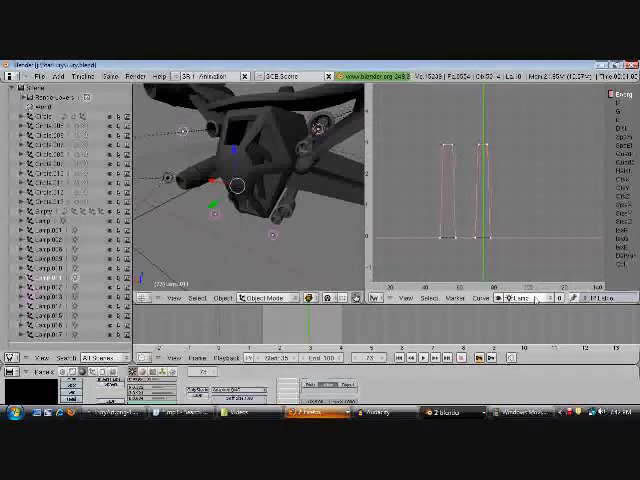
# Switch the animation curves from Bezier to a sharper, non-eased interpolation type
pyautogui.click(520, 298)
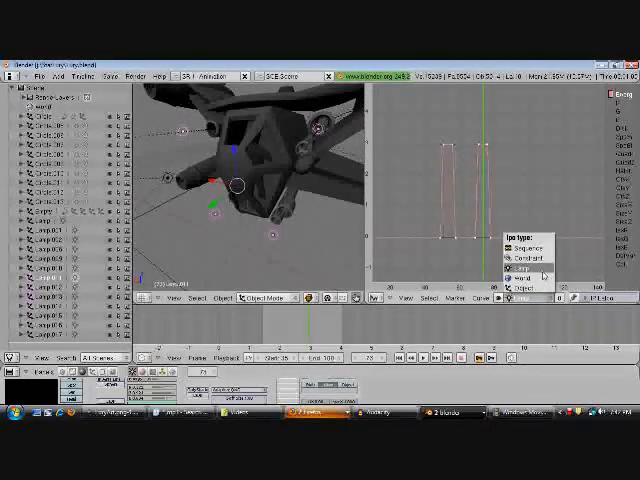
pyautogui.click(520, 268)
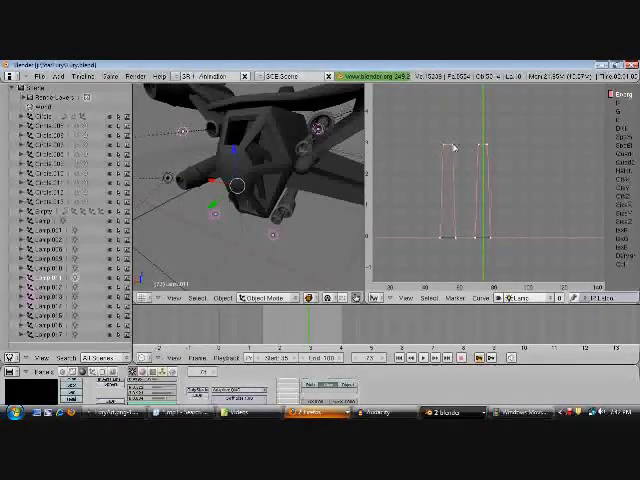
pyautogui.moveTo(464, 216)
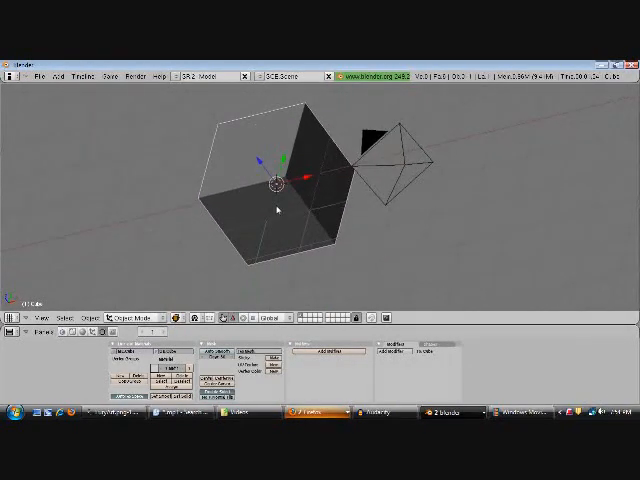
# Render the cube scene with F12 and view the result showing glowing halo points
pyautogui.press('f12')
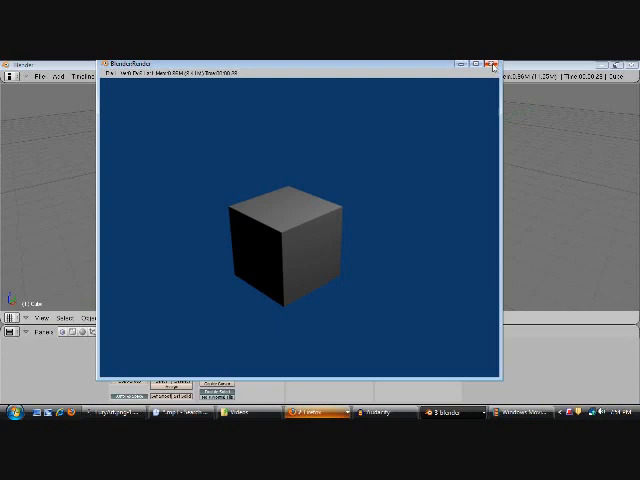
pyautogui.click(492, 56)
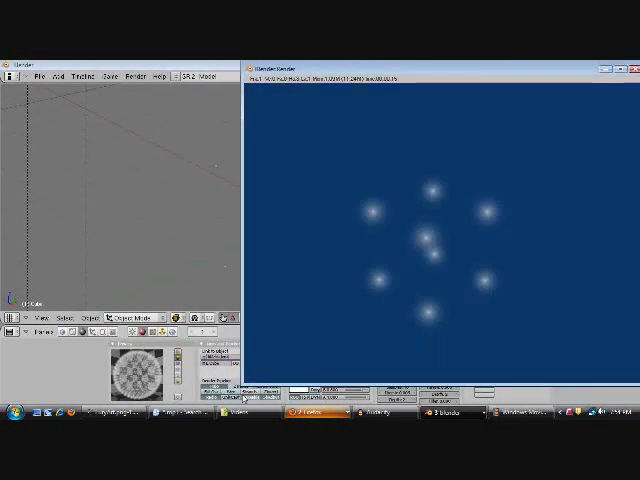
pyautogui.moveTo(496, 220)
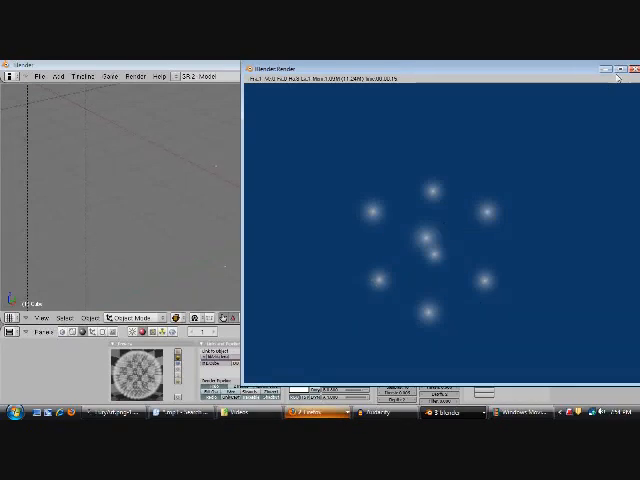
# Adjust the halo lamp material and re-render the glowing halos against the blue background
pyautogui.click(620, 76)
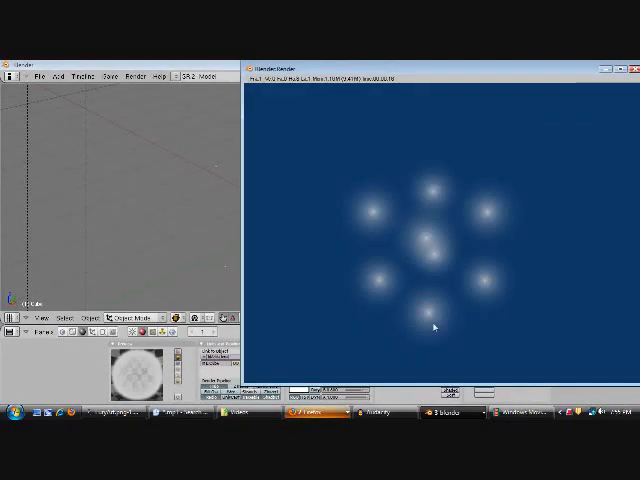
pyautogui.moveTo(344, 200)
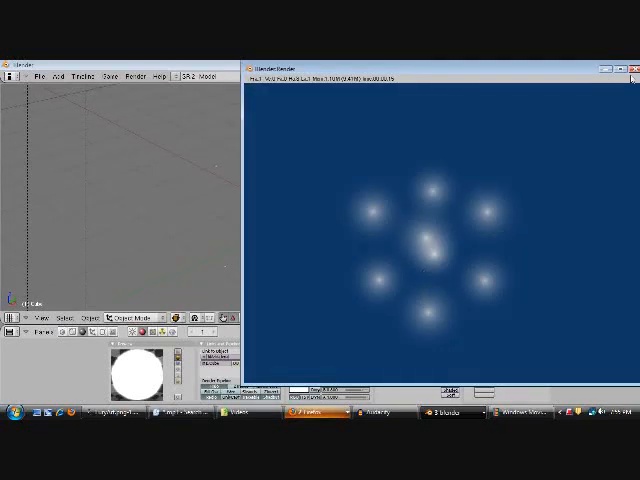
pyautogui.click(636, 68)
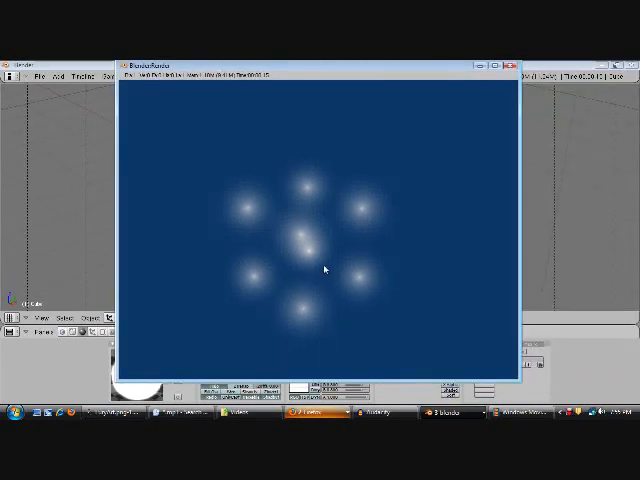
pyautogui.moveTo(398, 174)
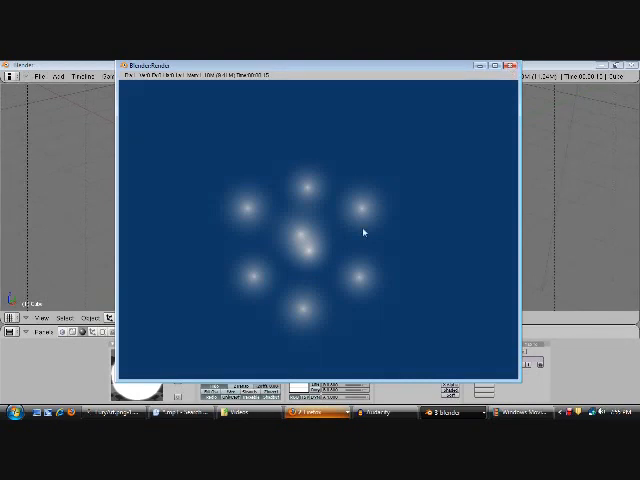
pyautogui.moveTo(356, 236)
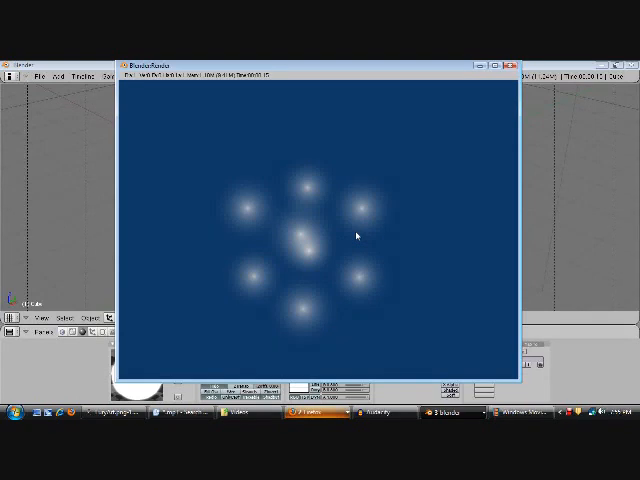
pyautogui.moveTo(412, 144)
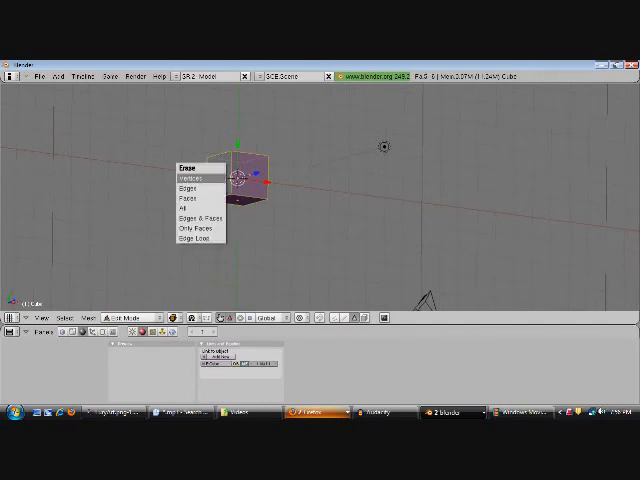
# Erase the default cube and adjust the lamp settings in the Buttons window
pyautogui.click(188, 174)
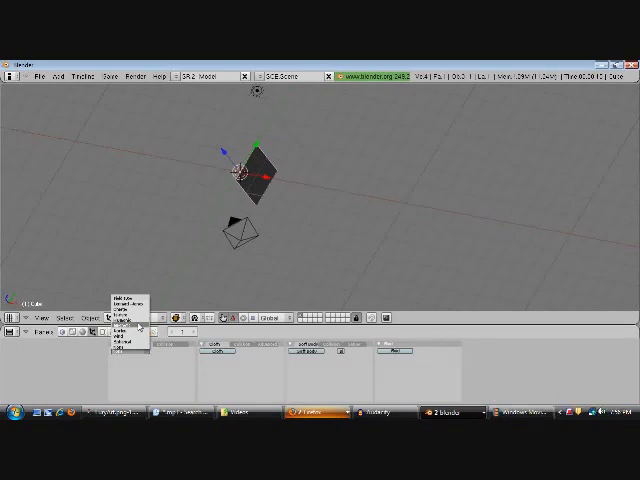
pyautogui.click(126, 314)
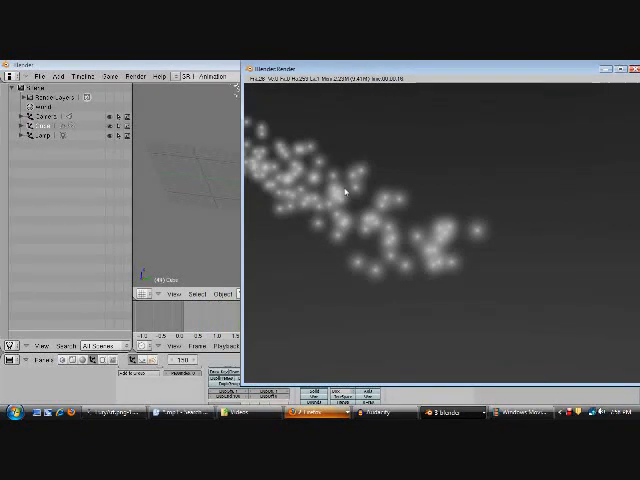
pyautogui.moveTo(464, 206)
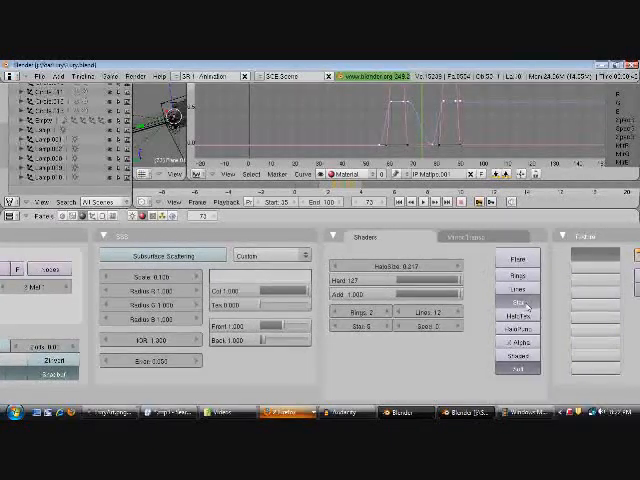
pyautogui.moveTo(516, 302)
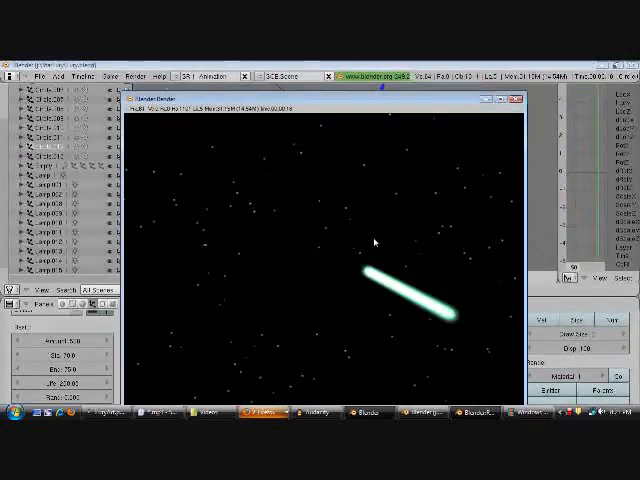
pyautogui.moveTo(442, 316)
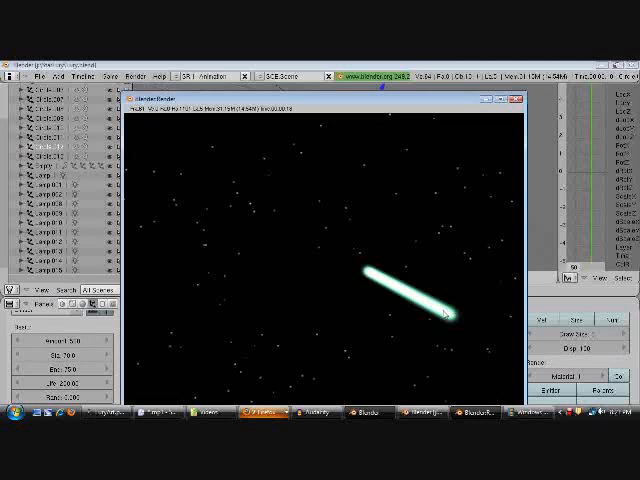
# Render the current frame showing the glowing laser beam streaking across the starfield
pyautogui.click(512, 100)
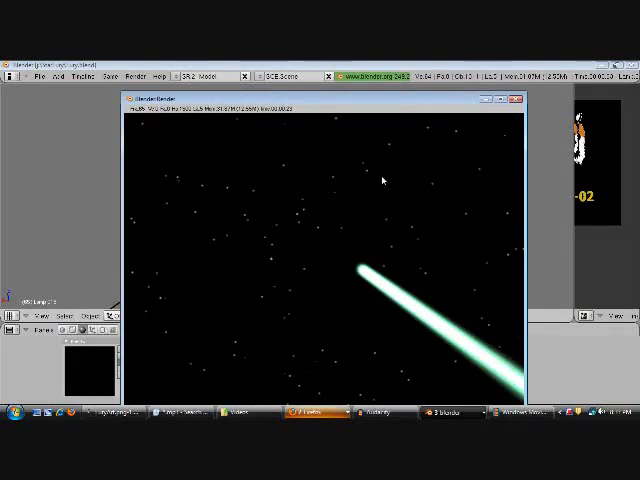
# Render the green beam with its bright impact flash, then close the render window
pyautogui.click(516, 100)
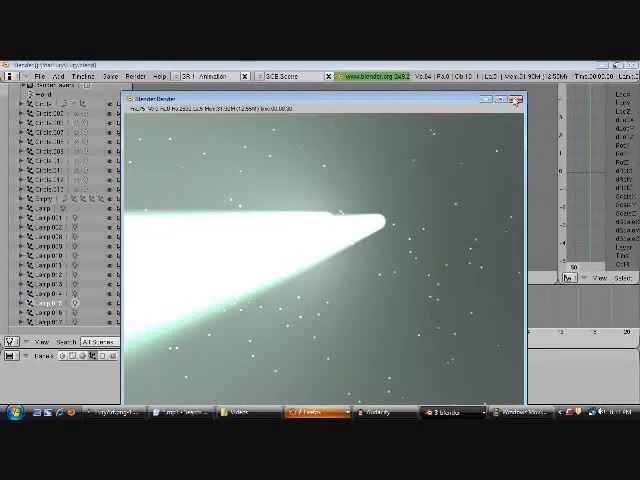
pyautogui.click(512, 98)
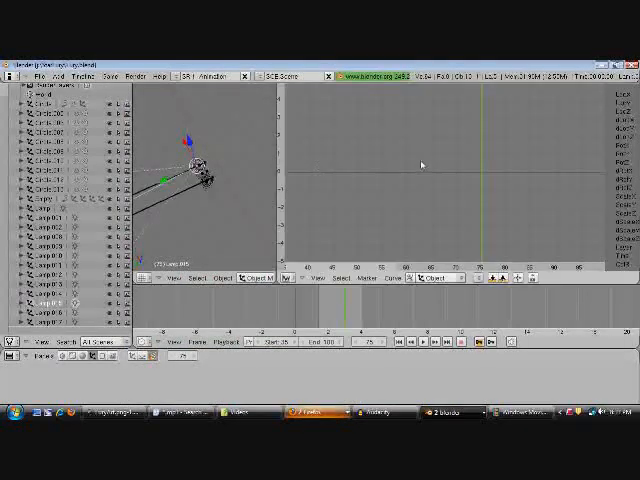